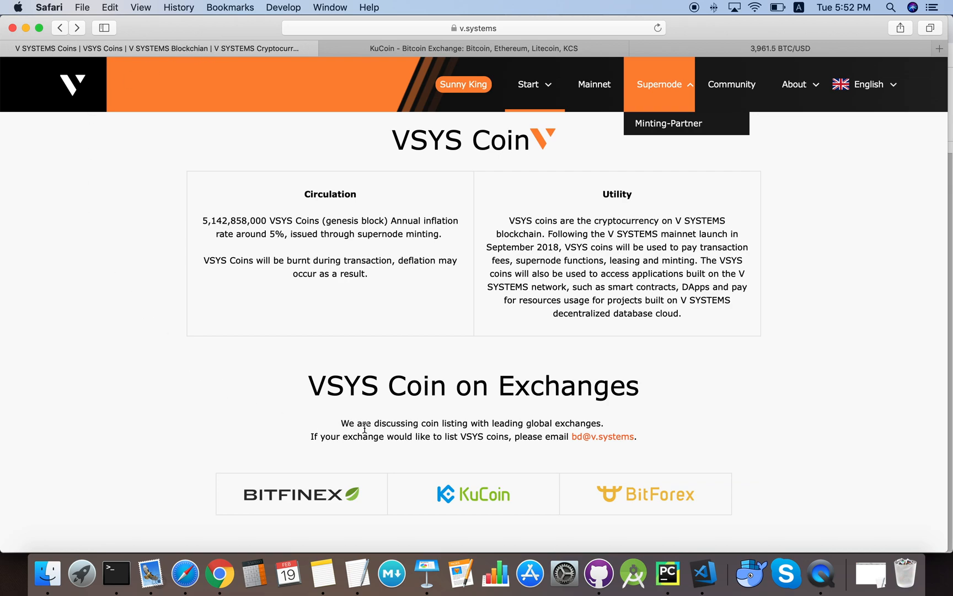
mouse_move(430, 496)
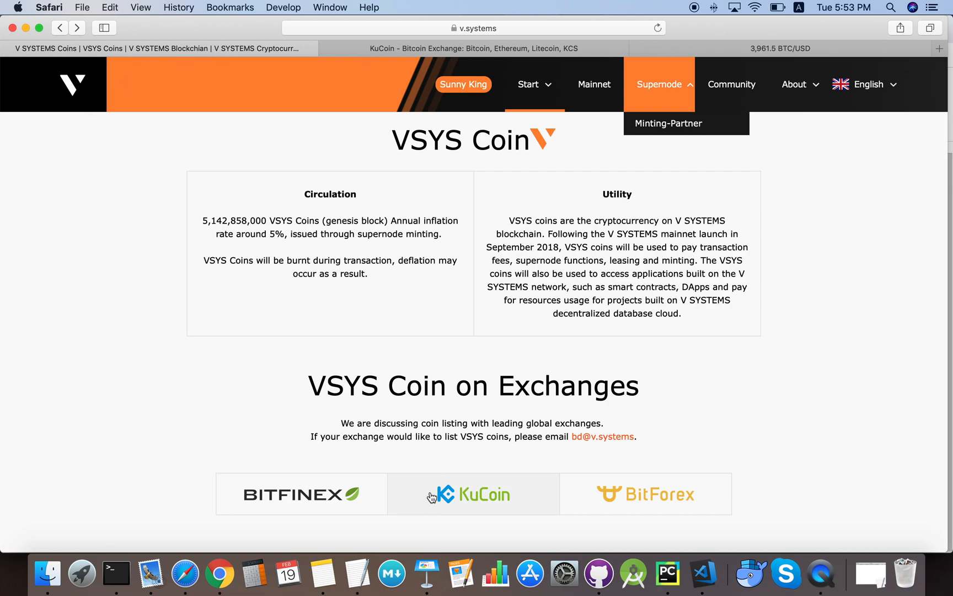
mouse_move(342, 349)
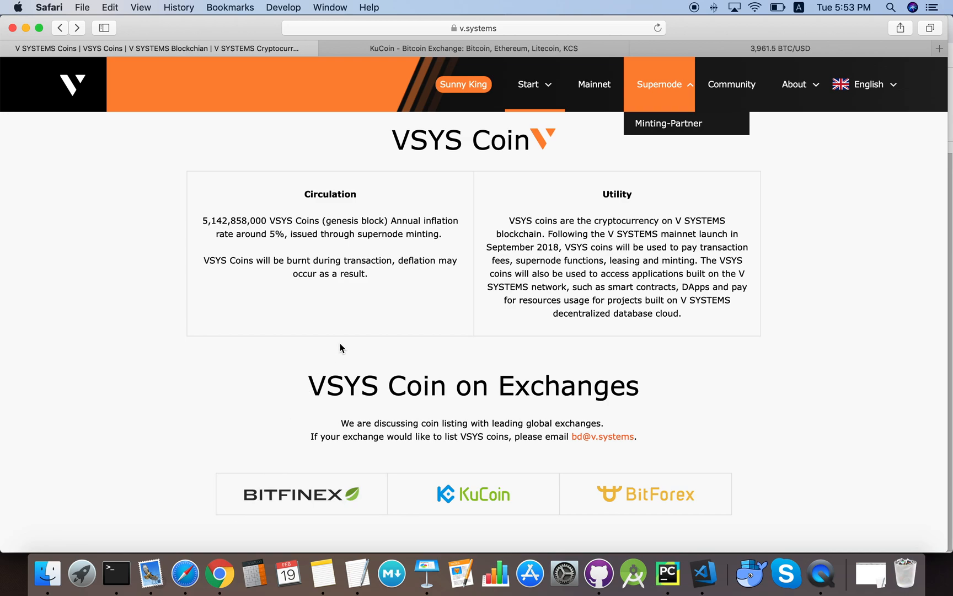
- Switch to KuCoin's ETH/BTC trading view and show the account Assets menu
left_click(473, 49)
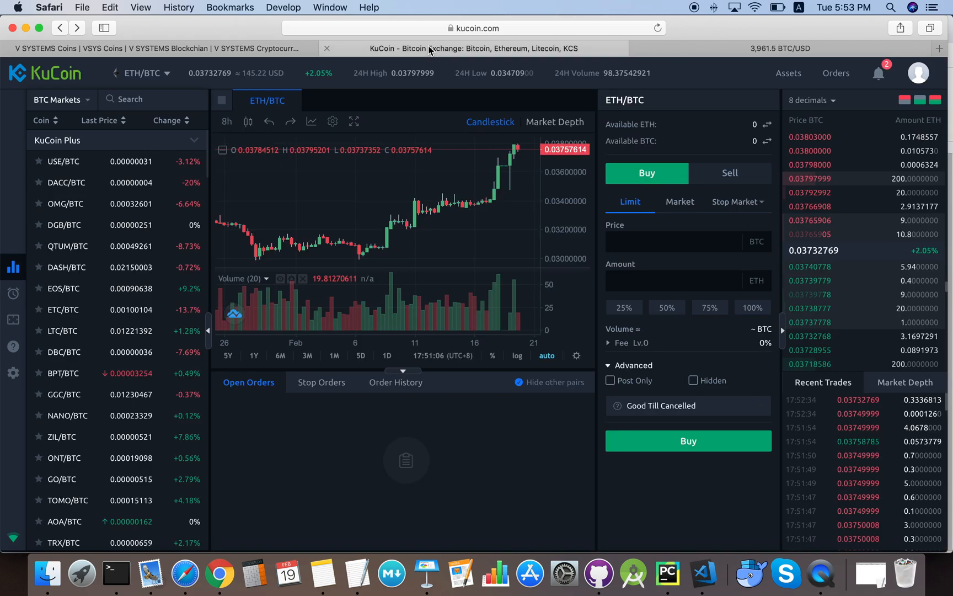
mouse_move(518, 197)
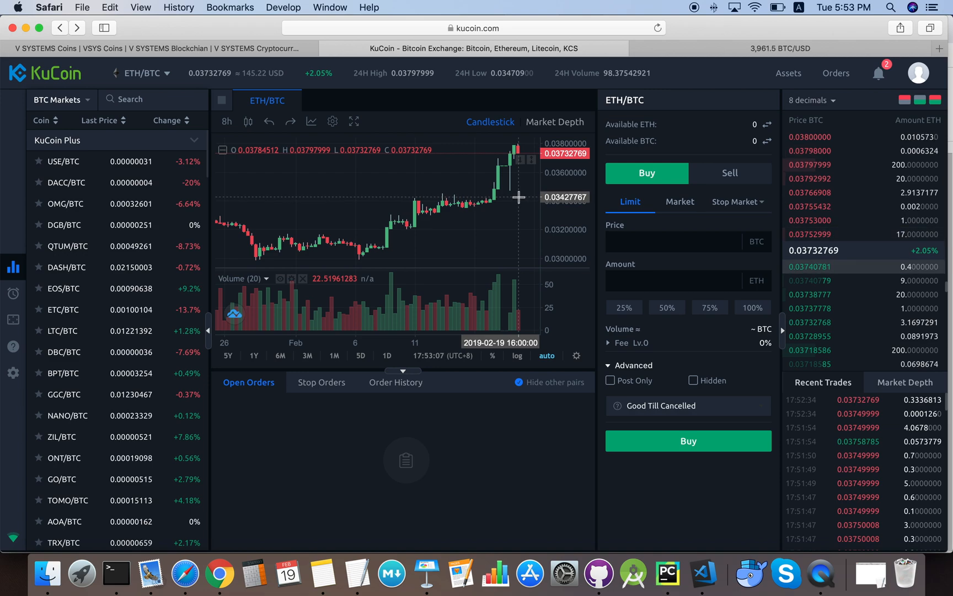
mouse_move(722, 189)
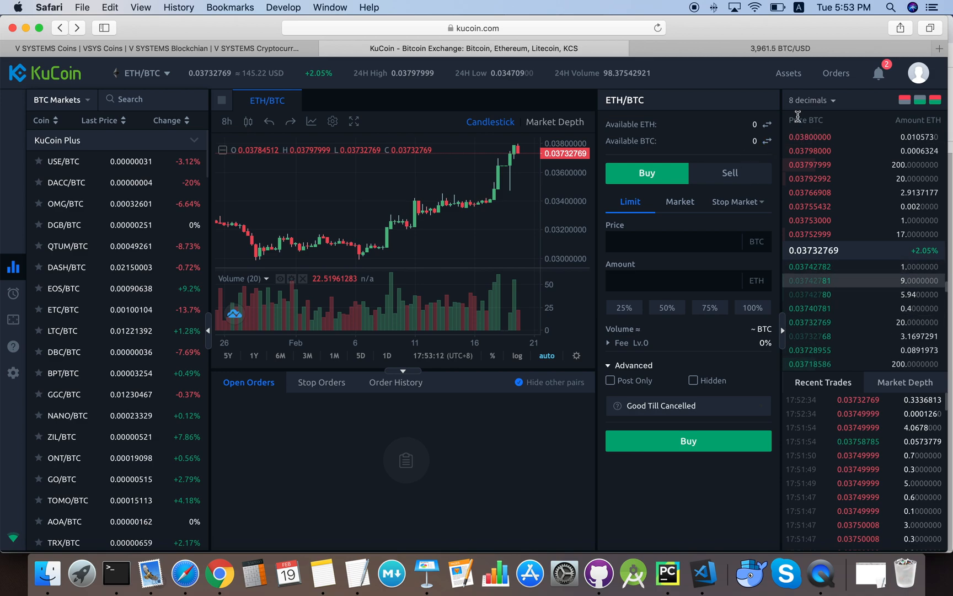
left_click(789, 73)
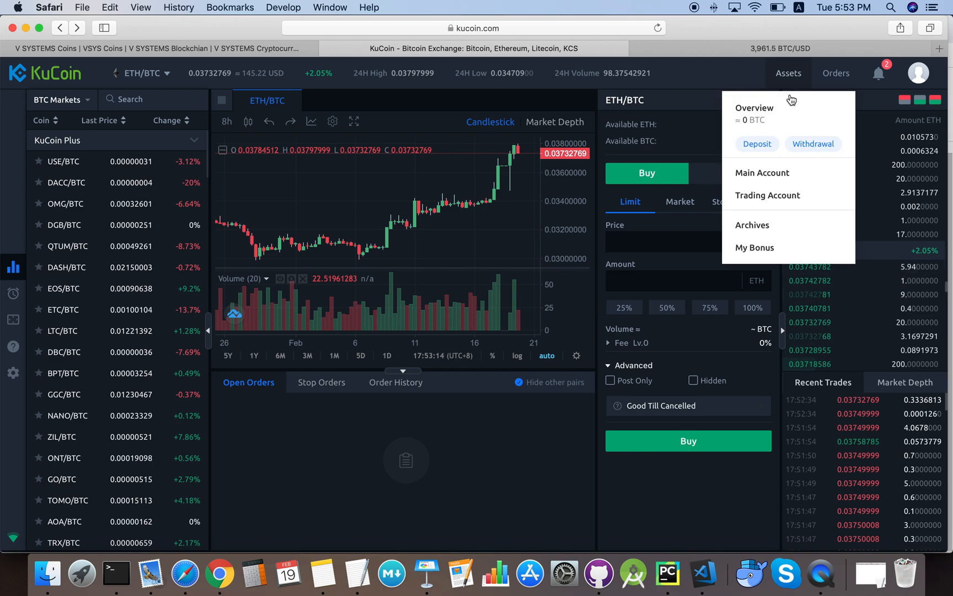
mouse_move(768, 145)
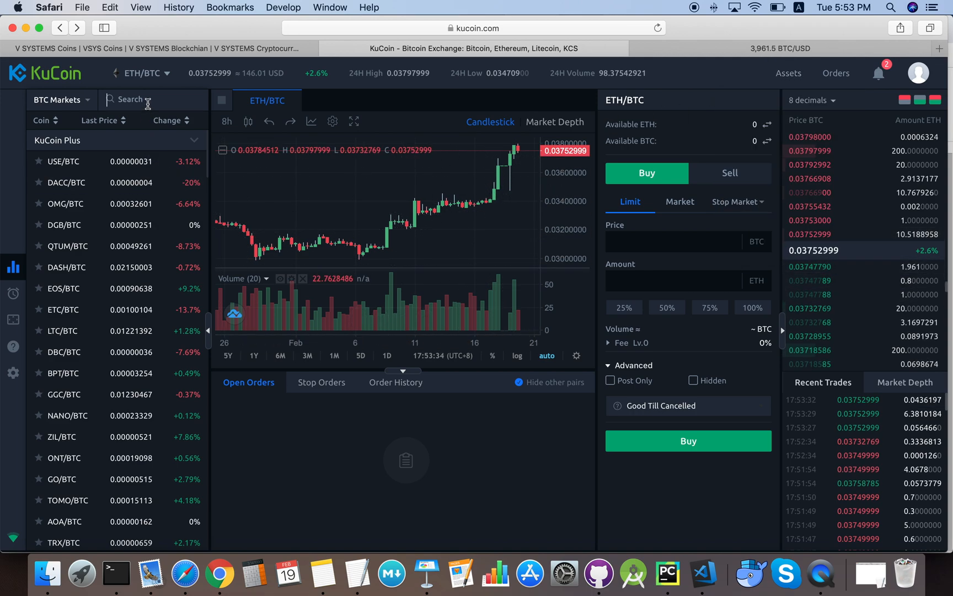
- Search BTC Markets for VSYS and open the VSYS/BTC pair with chart and order book
type("VS")
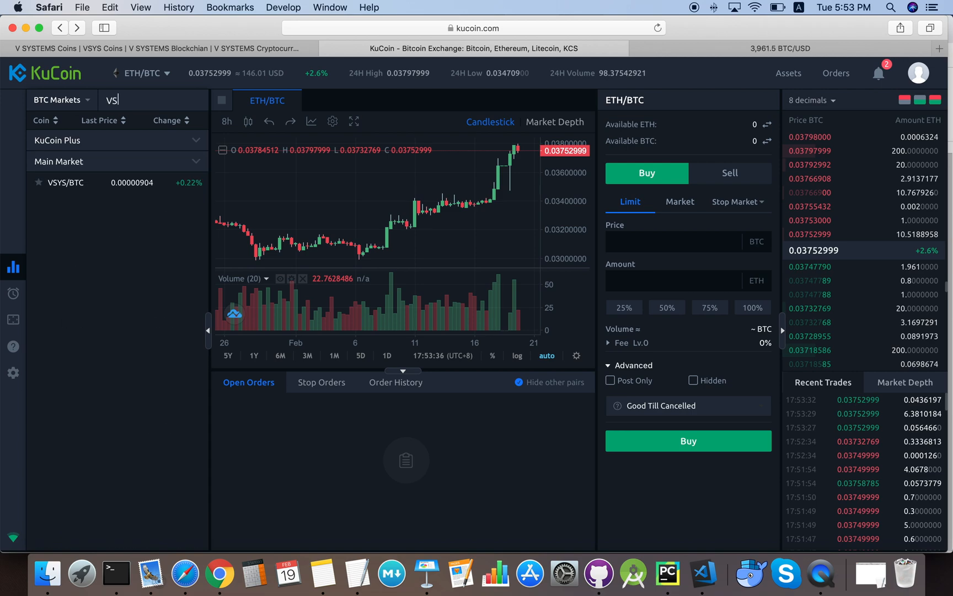
type("YS")
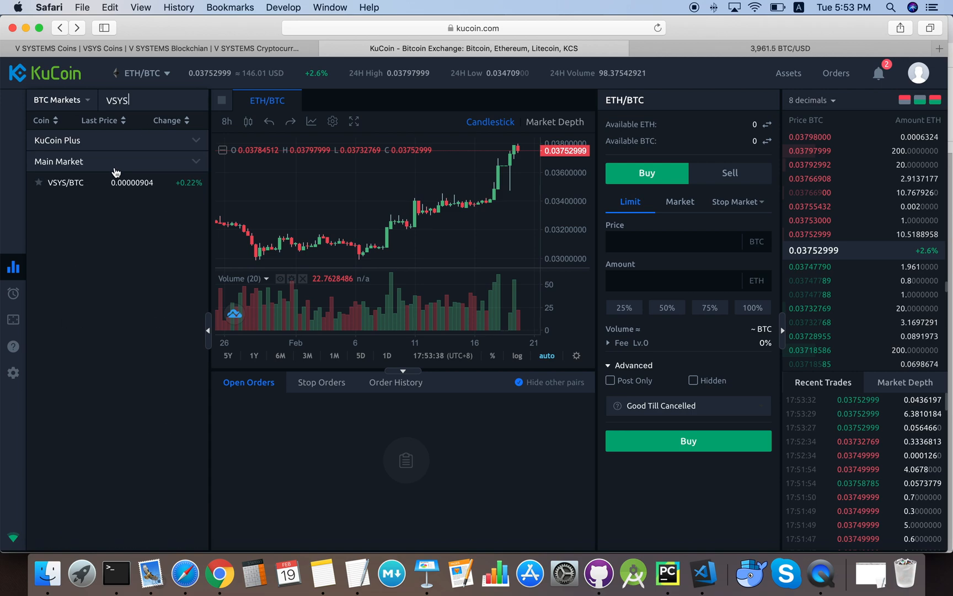
left_click(65, 183)
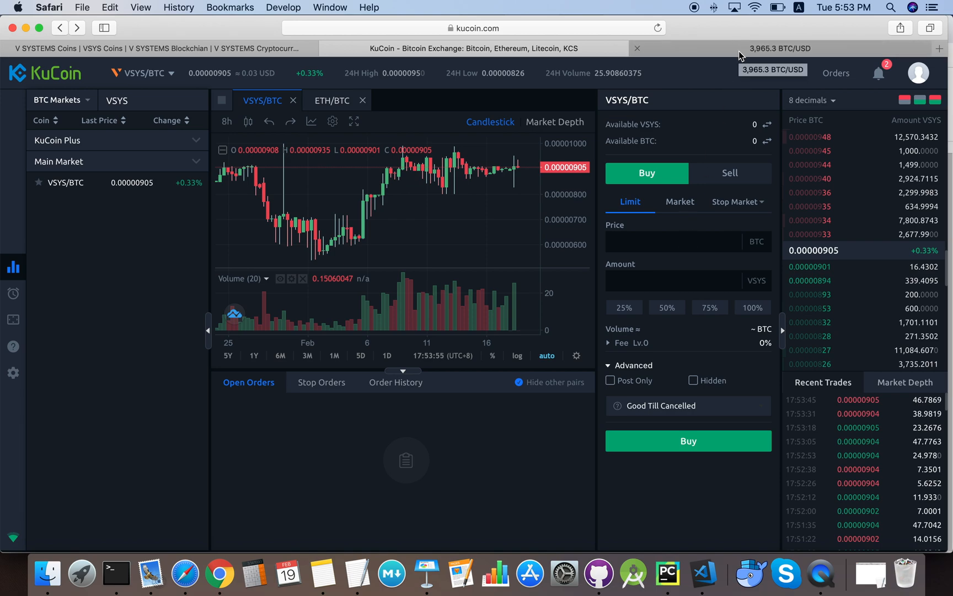
- On Bitfinex, search tickers for VSYS, open VSYS/BTC and focus the order Price field
left_click(779, 48)
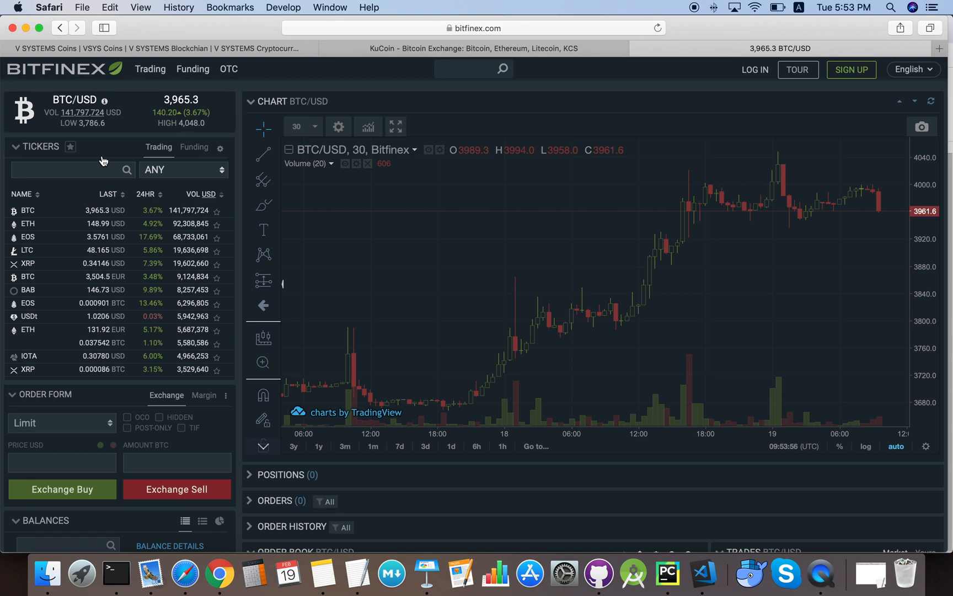
type("VSYS")
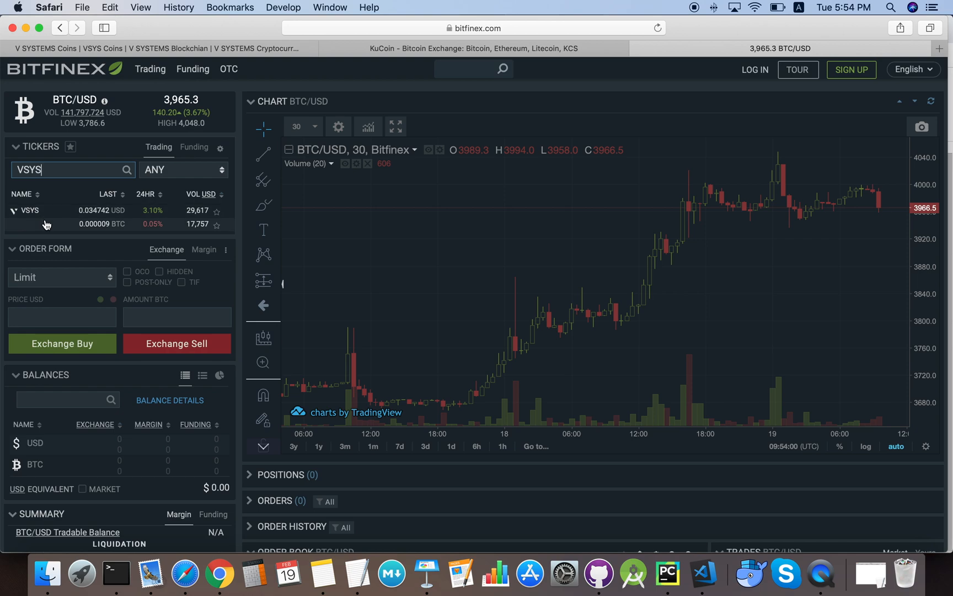
left_click(101, 224)
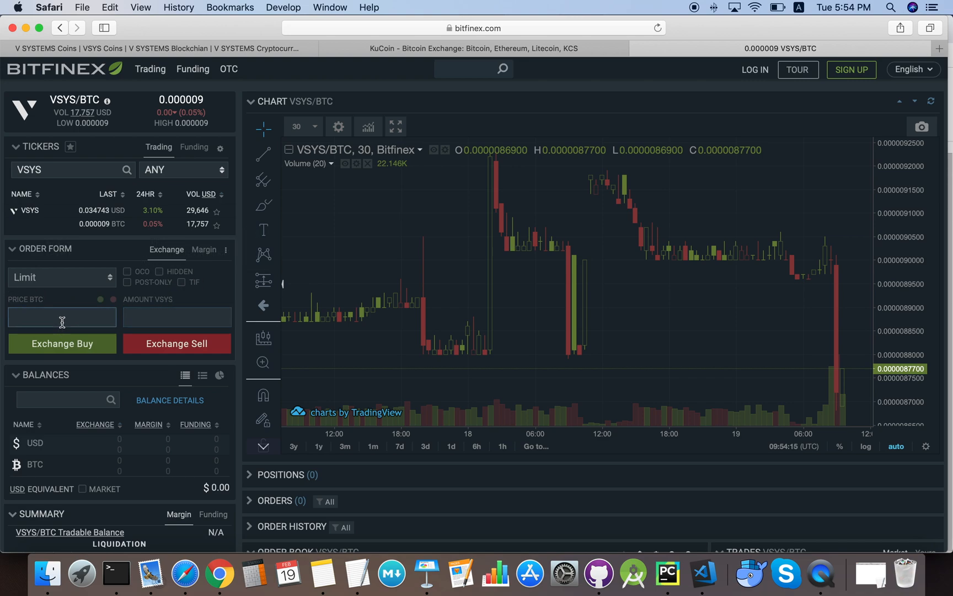
left_click(62, 316)
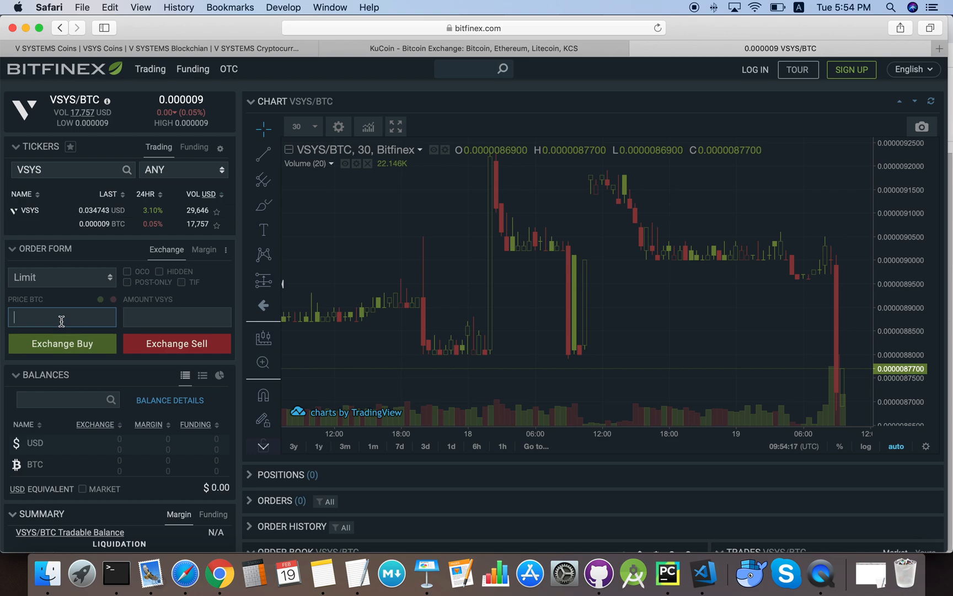
mouse_move(200, 220)
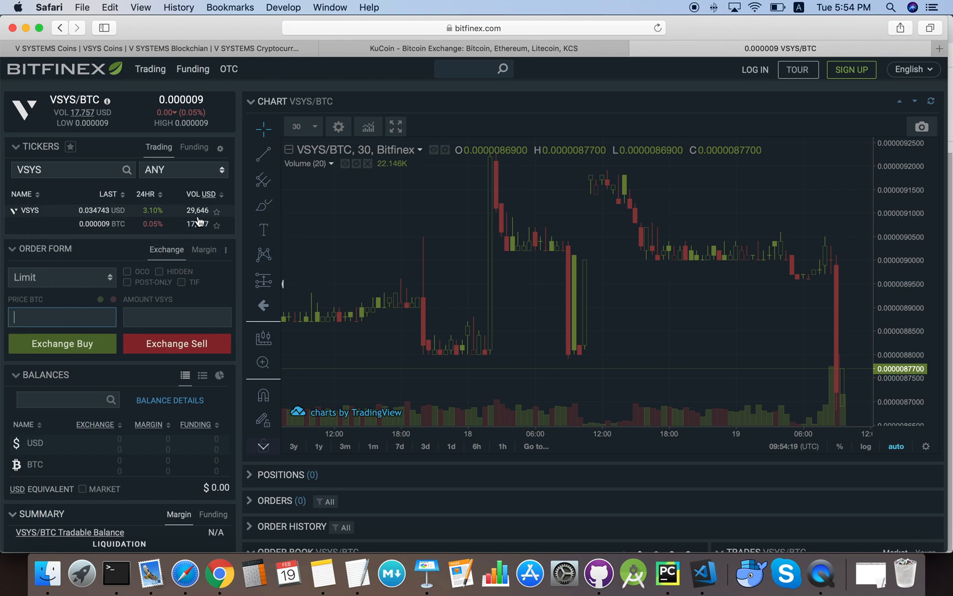